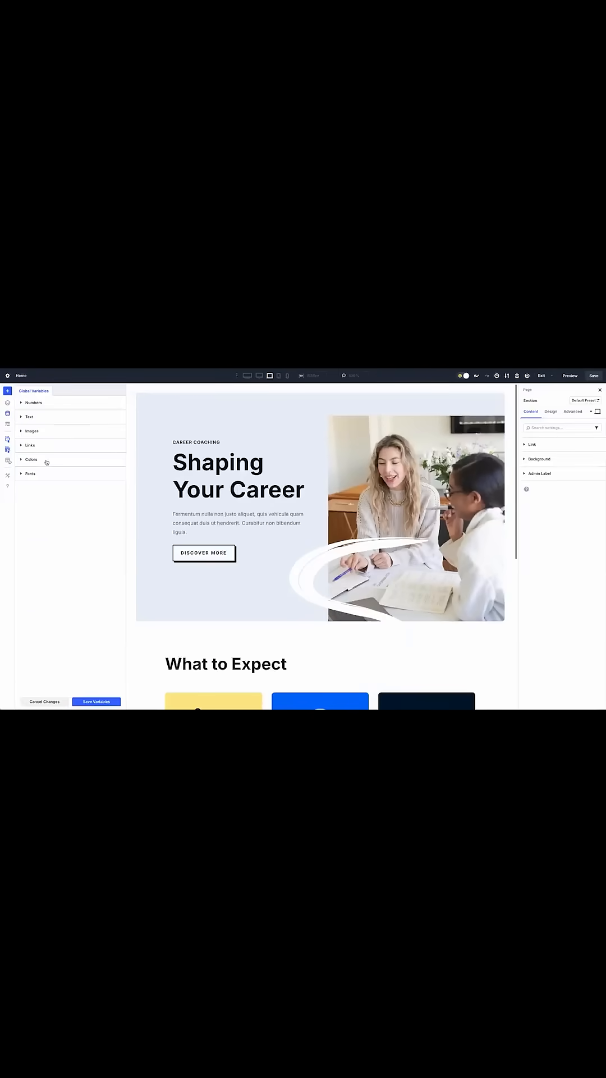
Expand the Colors section of Global Variables to list the global colours.
left_click(31, 459)
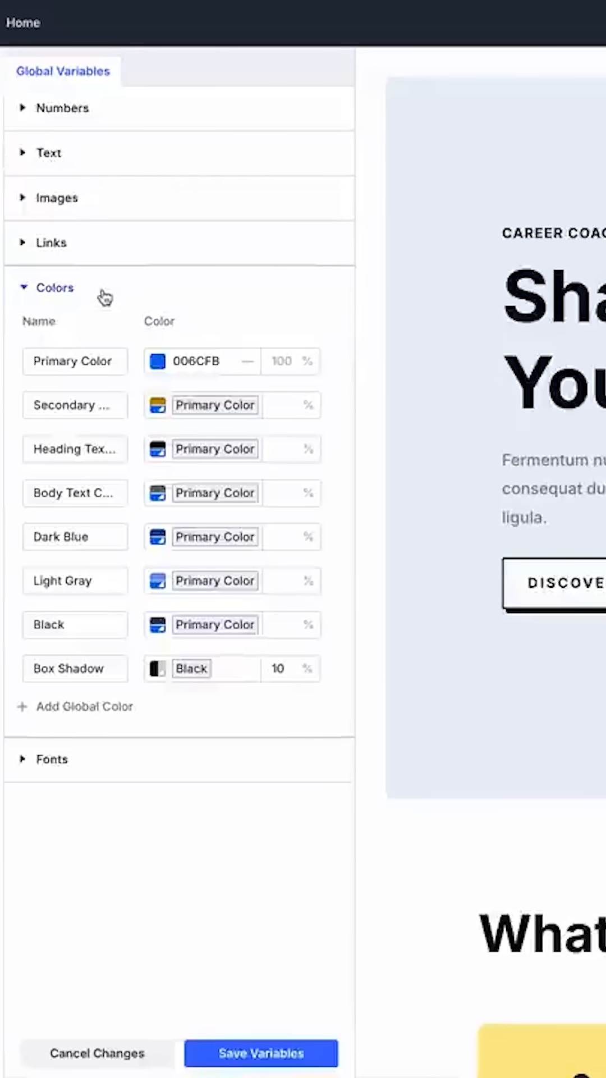
left_click(157, 360)
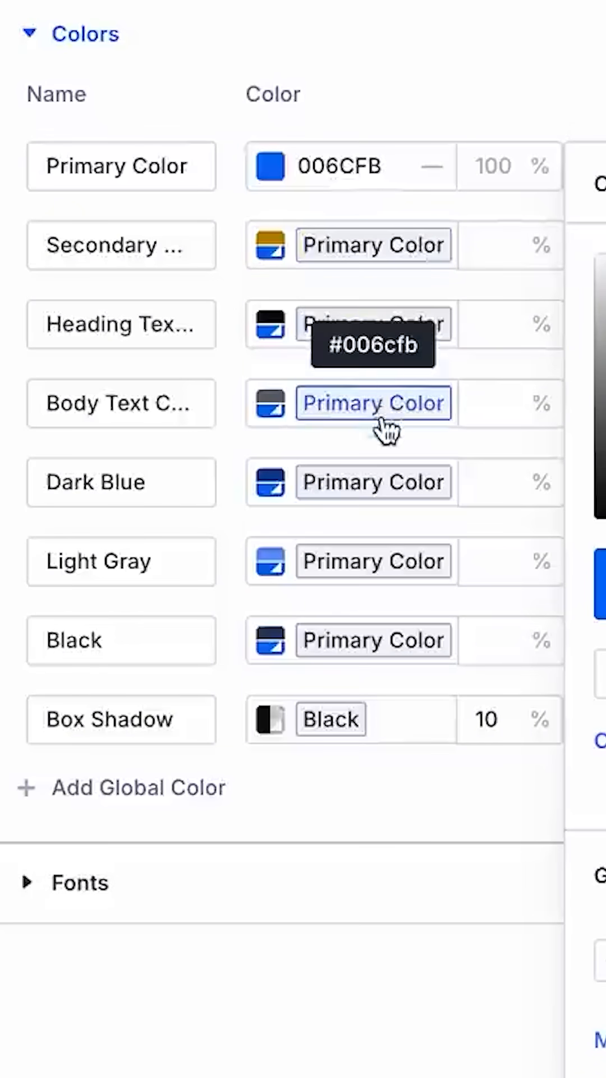
mouse_move(375, 481)
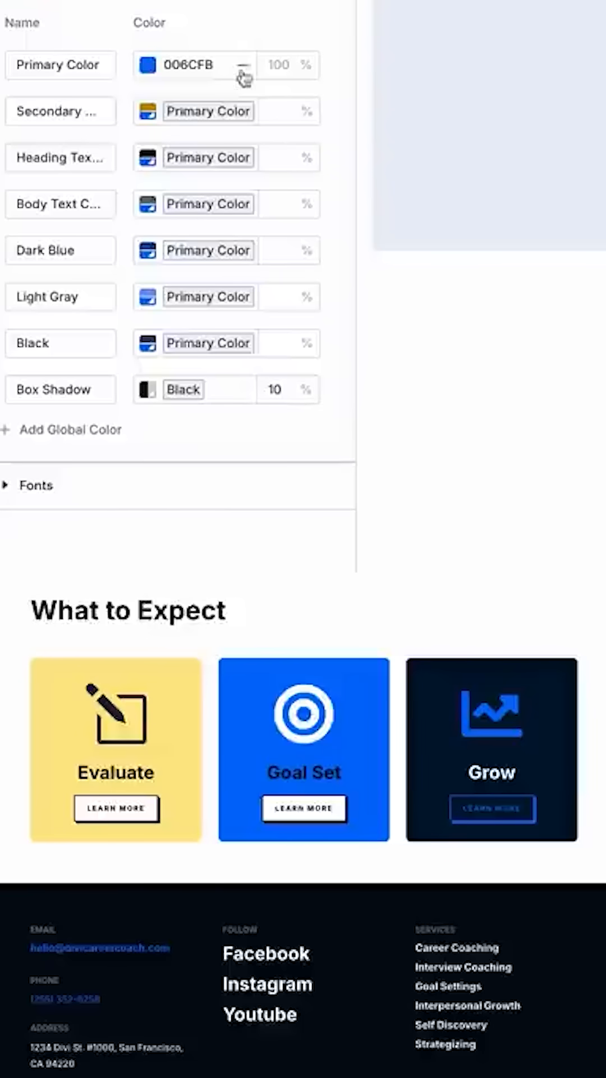
Set the Primary Color swatch to red FF0400 and reveal the Color Filters.
left_click(147, 65)
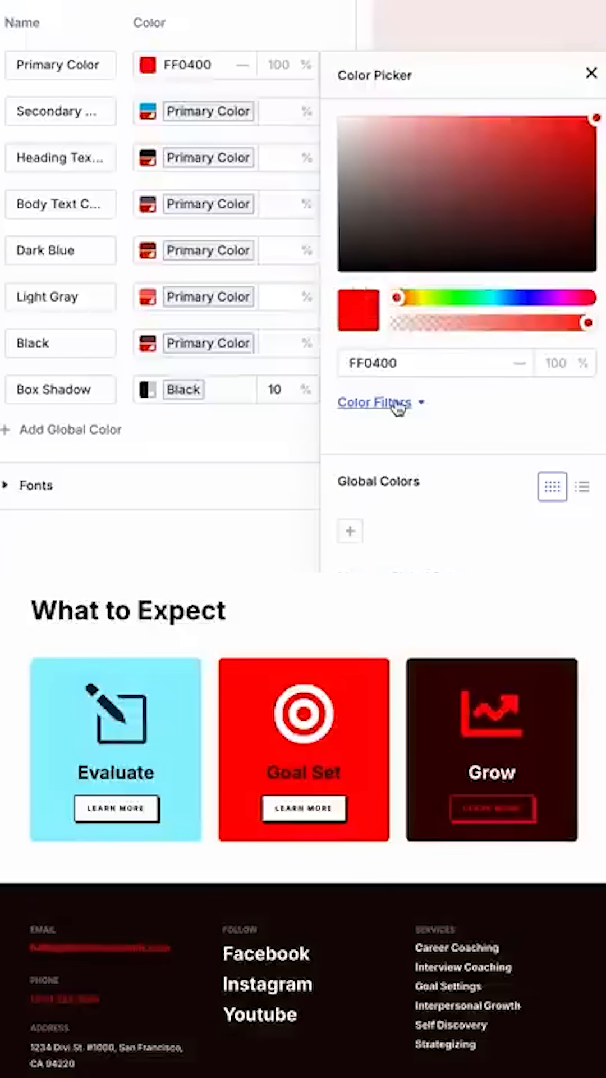
left_click(374, 402)
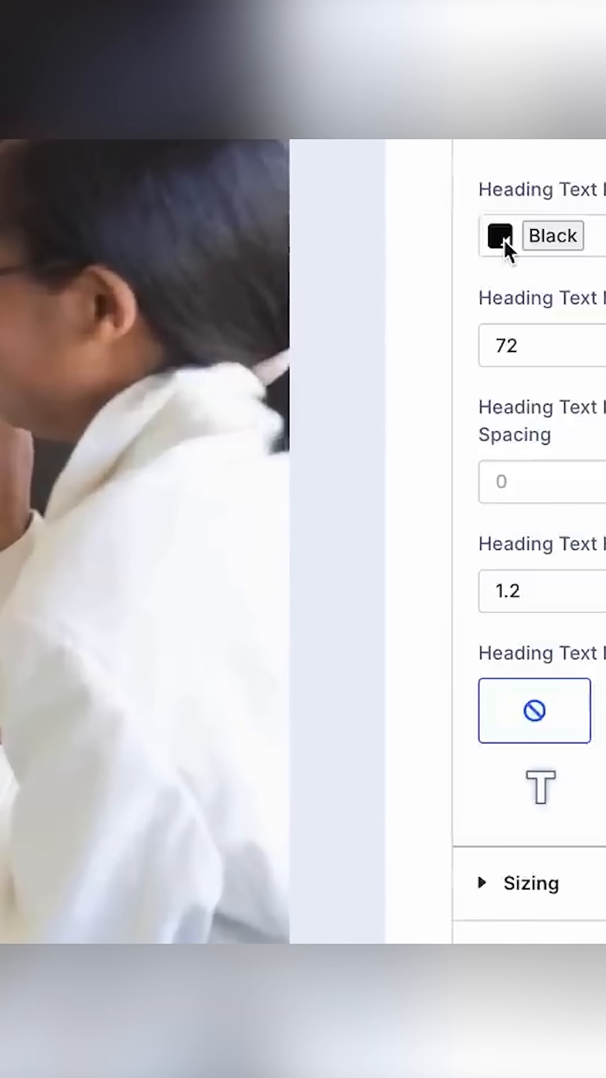
Give the heading's Black text colour 50% opacity and a 29% lightness shift.
left_click(500, 235)
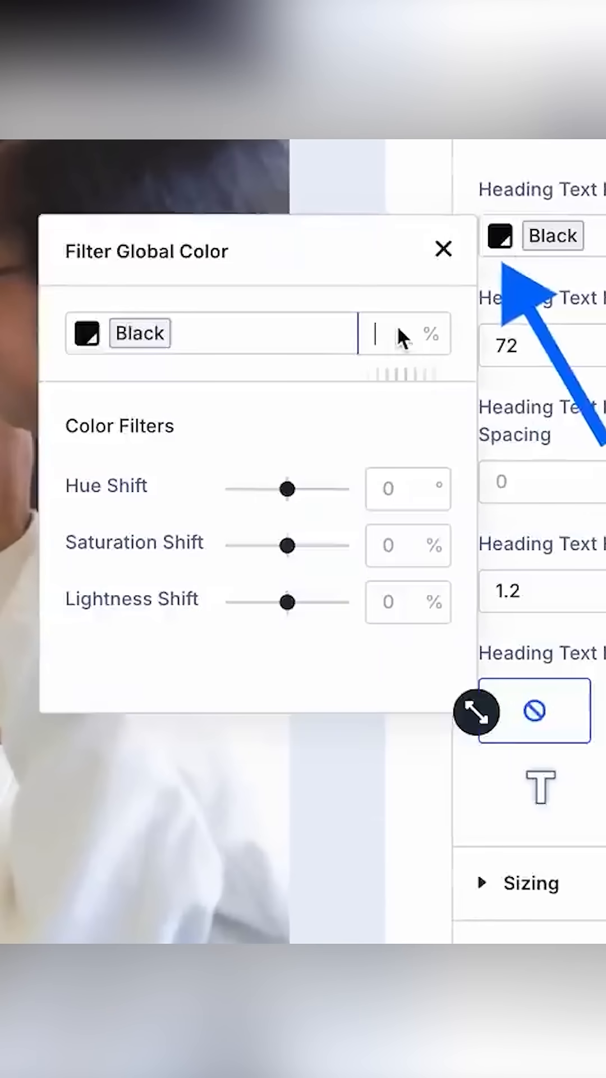
type("50")
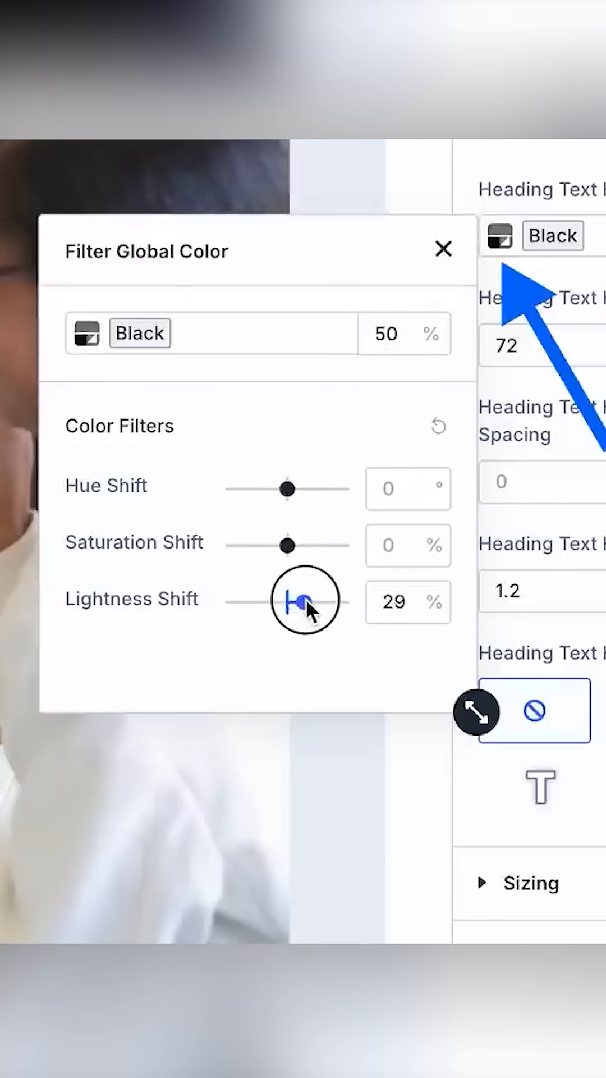
left_click(86, 333)
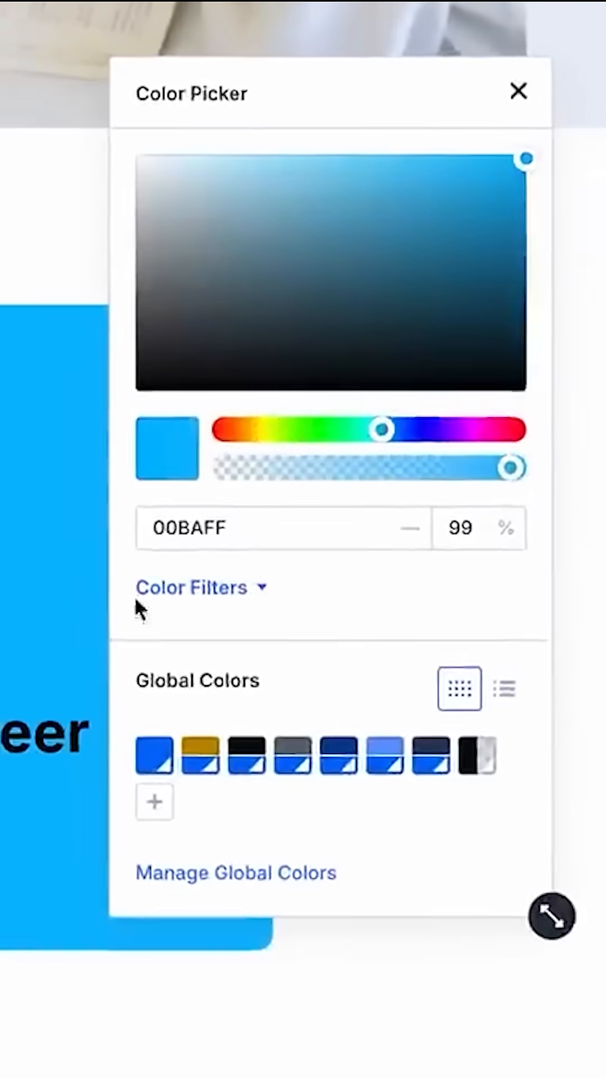
Apply the Primary Color variable to the Find Your Career card background.
left_click(192, 588)
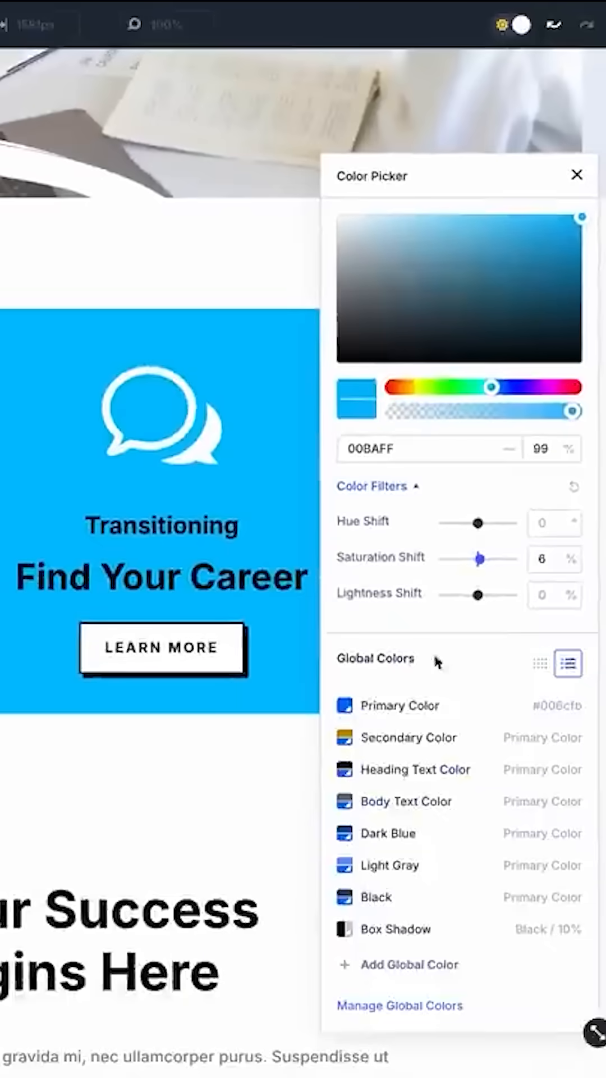
left_click(401, 706)
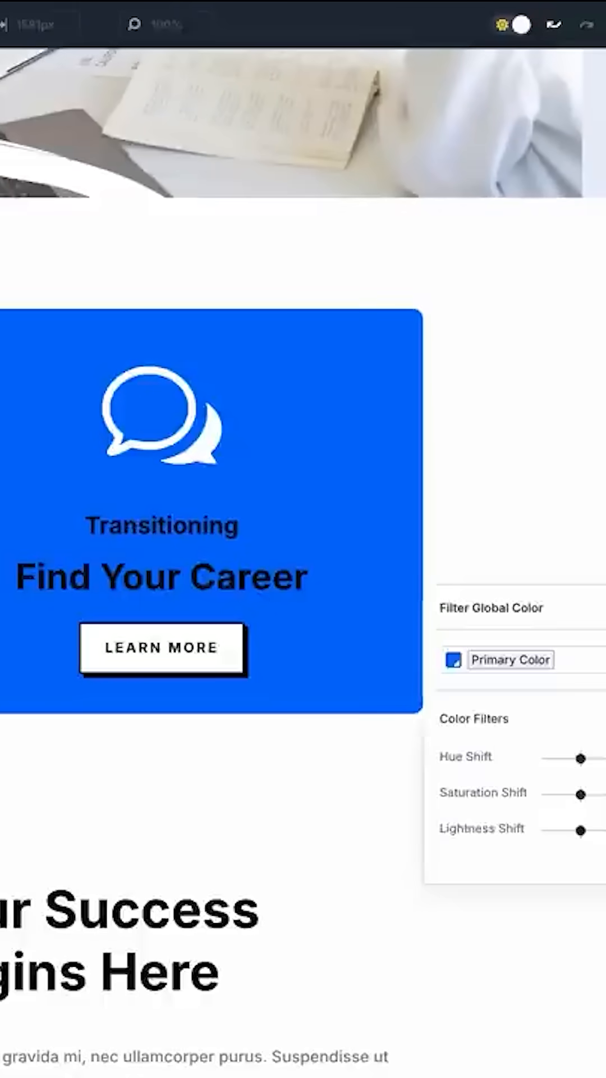